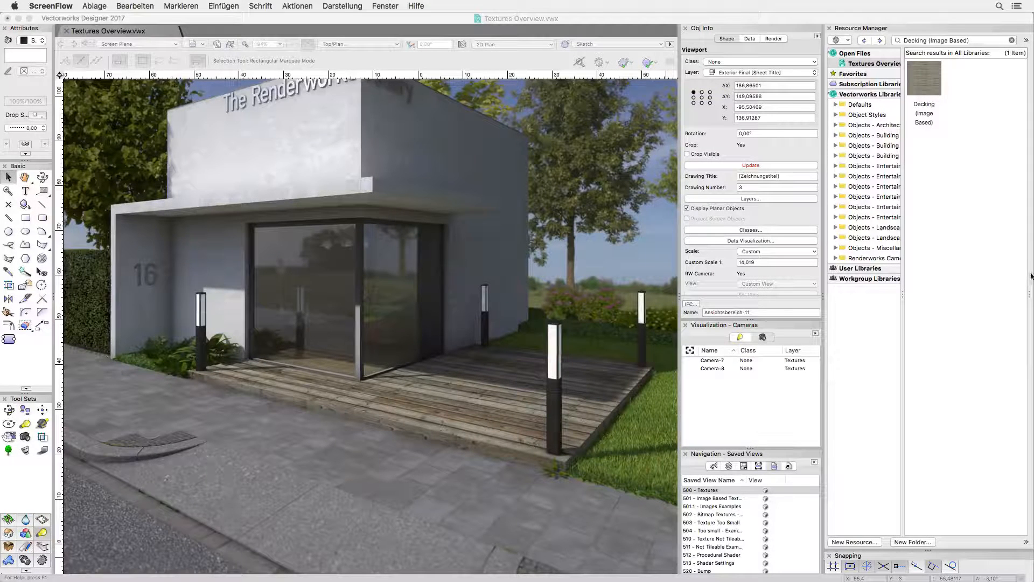
Switch to the S03 Texture Too Small saved view of two brick walls
{"action": "right_click", "coordinate": [924, 78]}
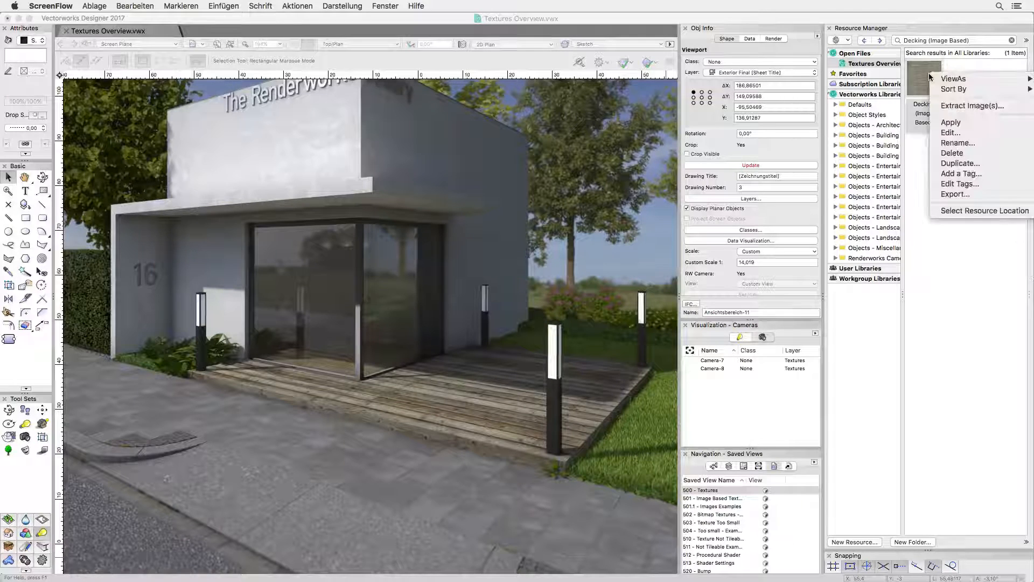
{"action": "left_click", "coordinate": [949, 132]}
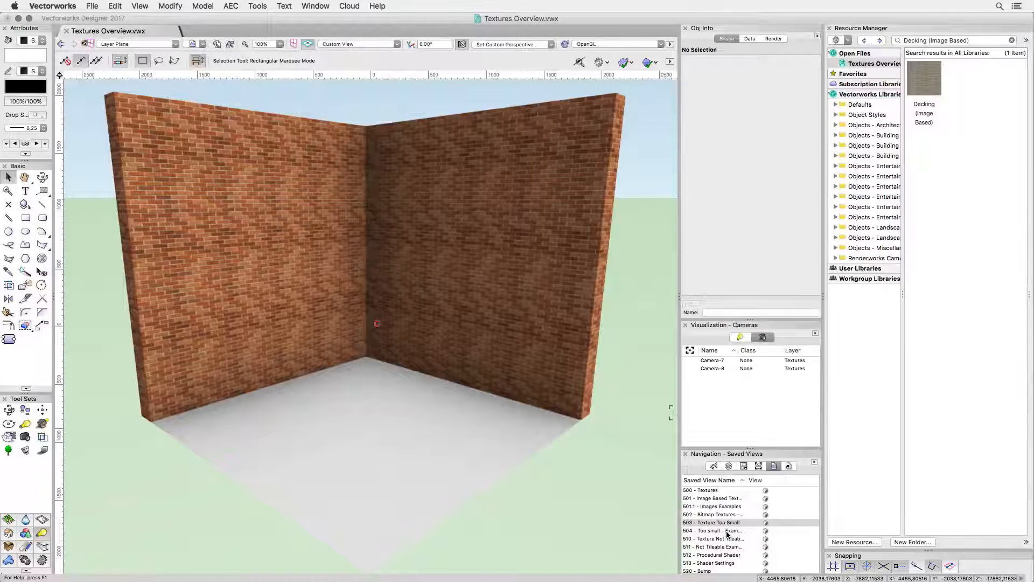
Show the S04 apartment facade view, then the S10 side-by-side kitchen renderings
{"action": "double_click", "coordinate": [712, 530]}
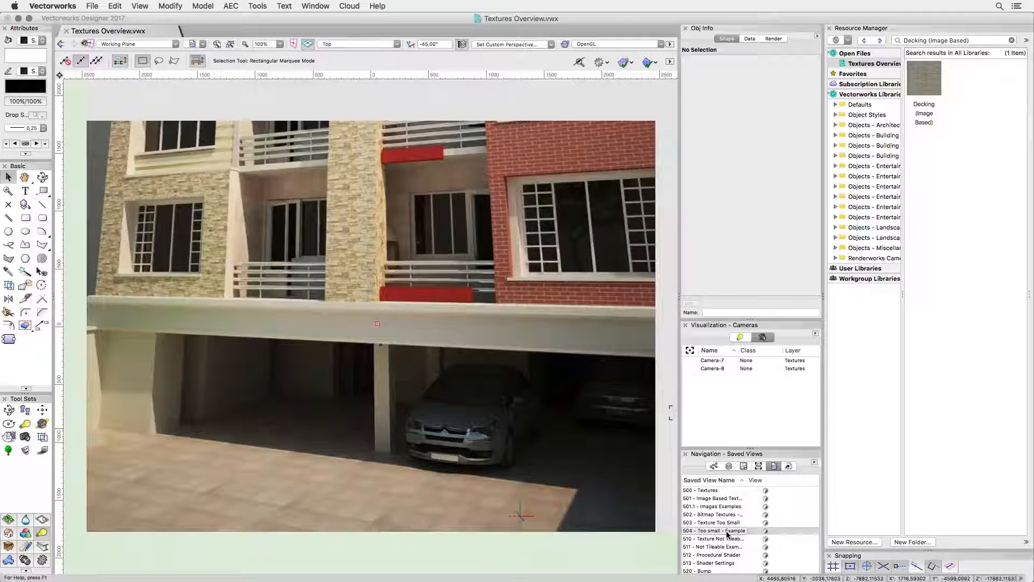
{"action": "double_click", "coordinate": [712, 539]}
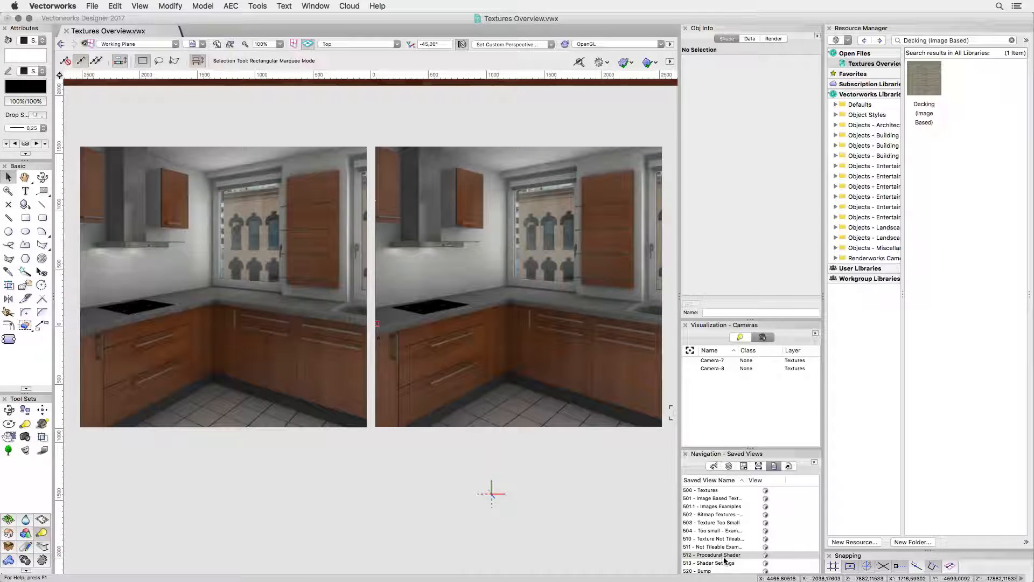
Review the Granit noise shader, then activate the S20 Bump stone wall corner view
{"action": "left_click", "coordinate": [224, 287]}
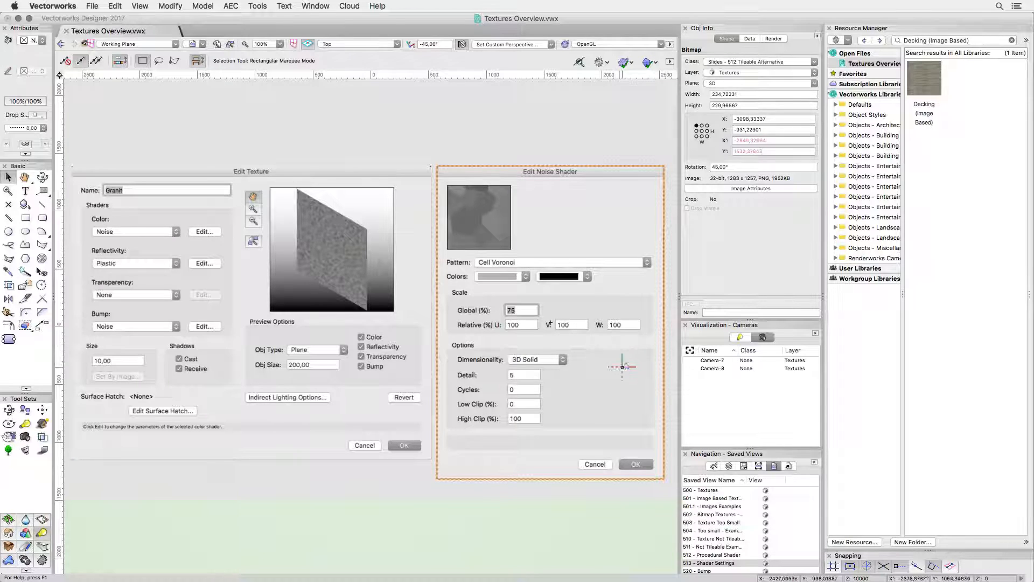
{"action": "left_click", "coordinate": [634, 464]}
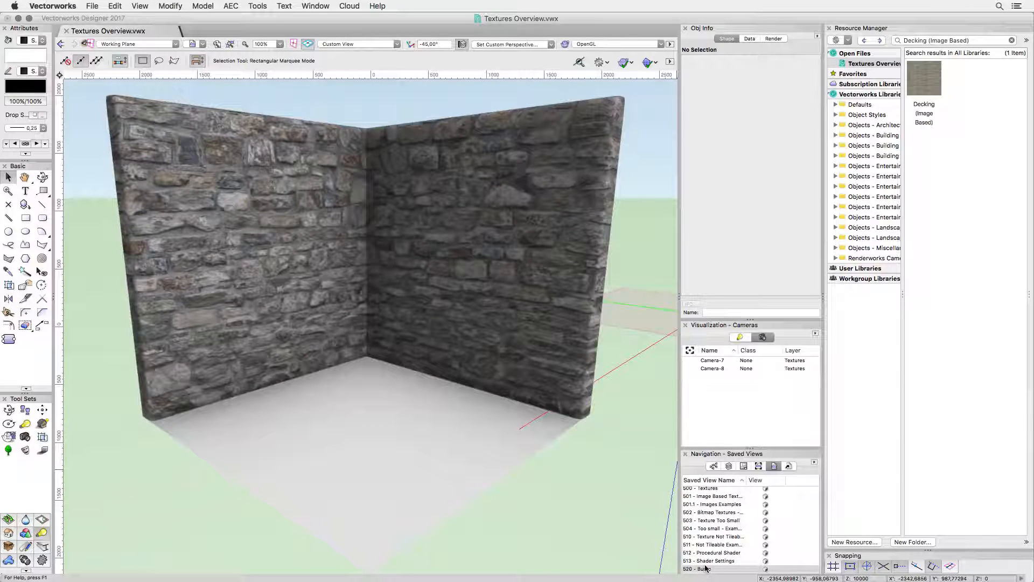
{"action": "scroll", "scroll_direction": "down", "scroll_amount": 3}
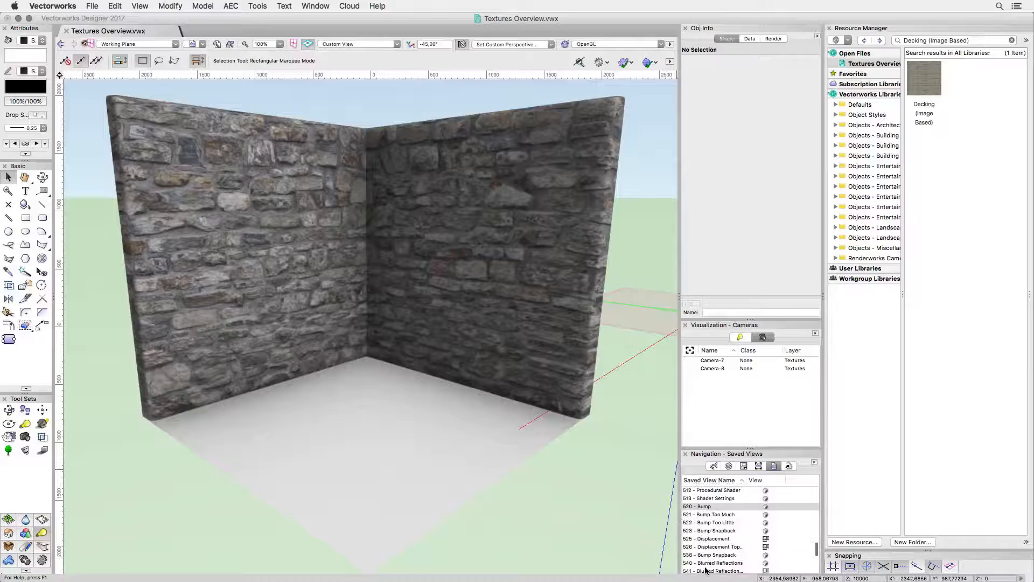
{"action": "left_click", "coordinate": [711, 514]}
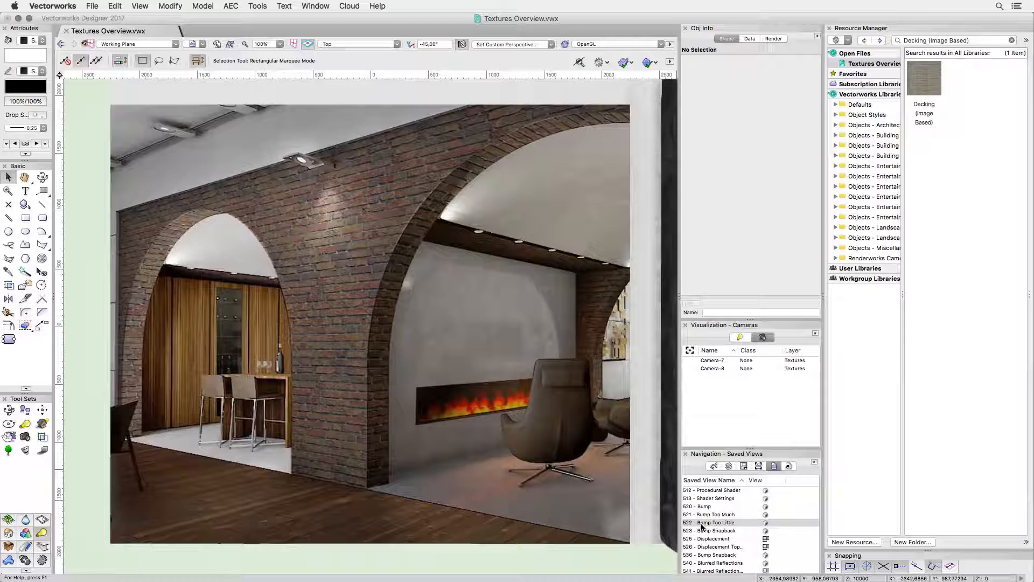
{"action": "left_click", "coordinate": [708, 529]}
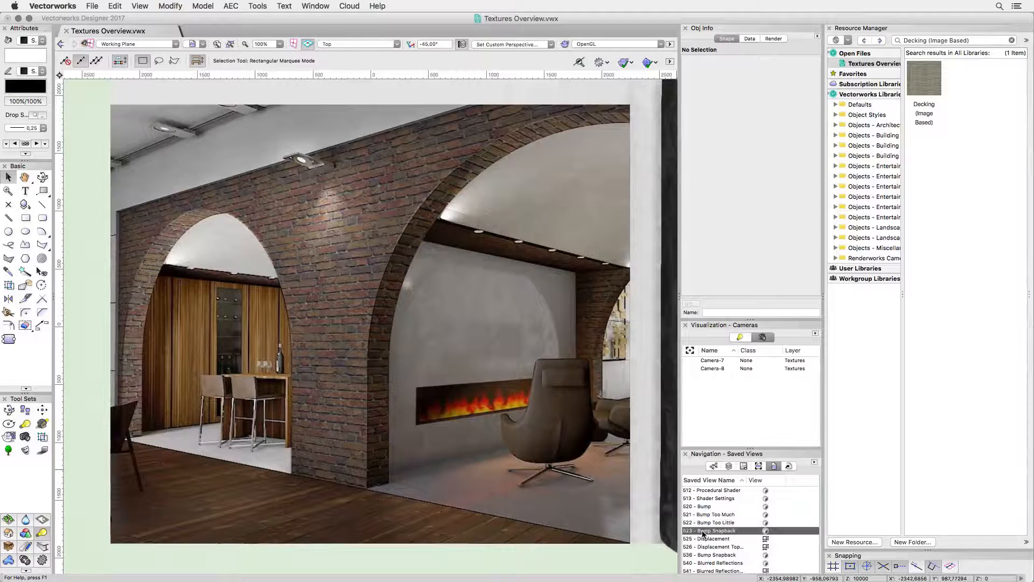
{"action": "left_click", "coordinate": [710, 530]}
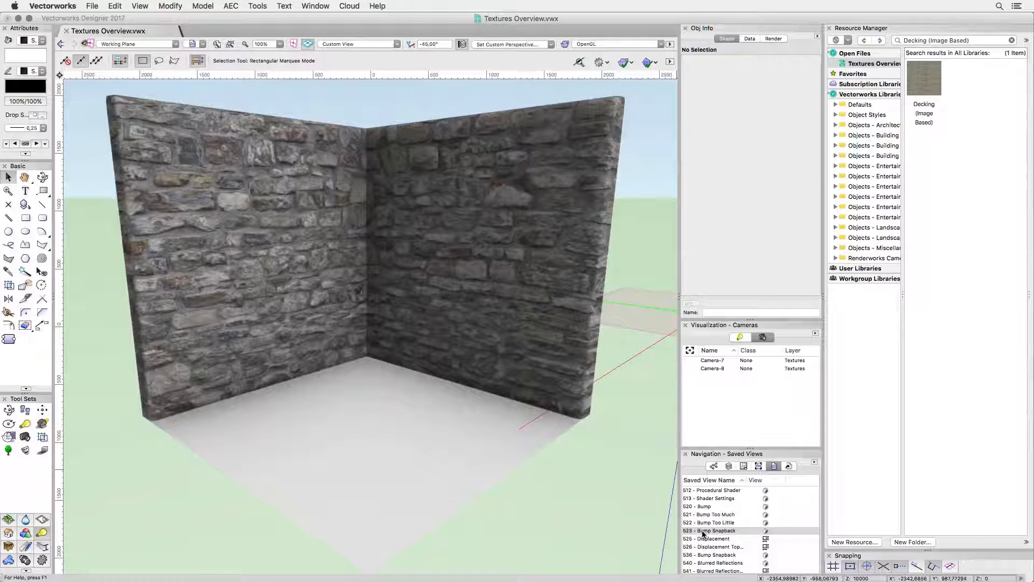
Show the S25 Displacement view, then S41 Blurred Reflections with Wood - Cherry settings
{"action": "left_click", "coordinate": [708, 539]}
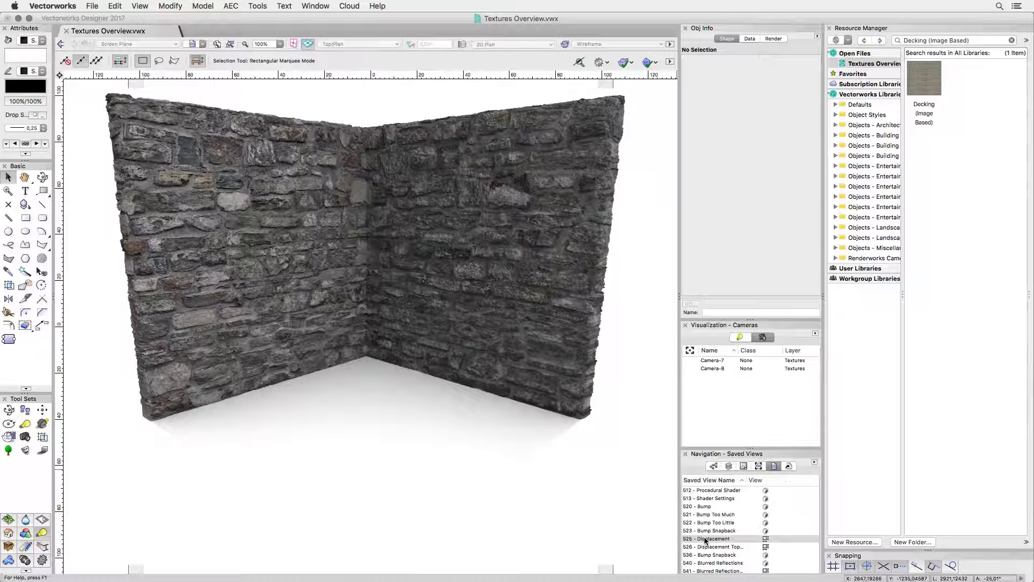
{"action": "left_click", "coordinate": [712, 546]}
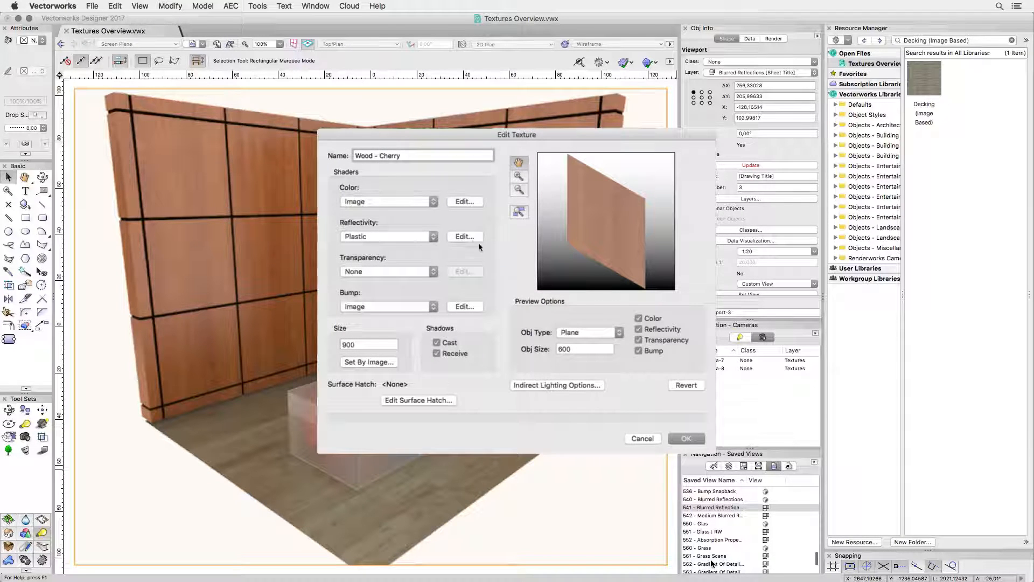
Cancel the Wood - Cherry texture edit and show the S61 Glass RW shelves view
{"action": "left_click", "coordinate": [465, 236]}
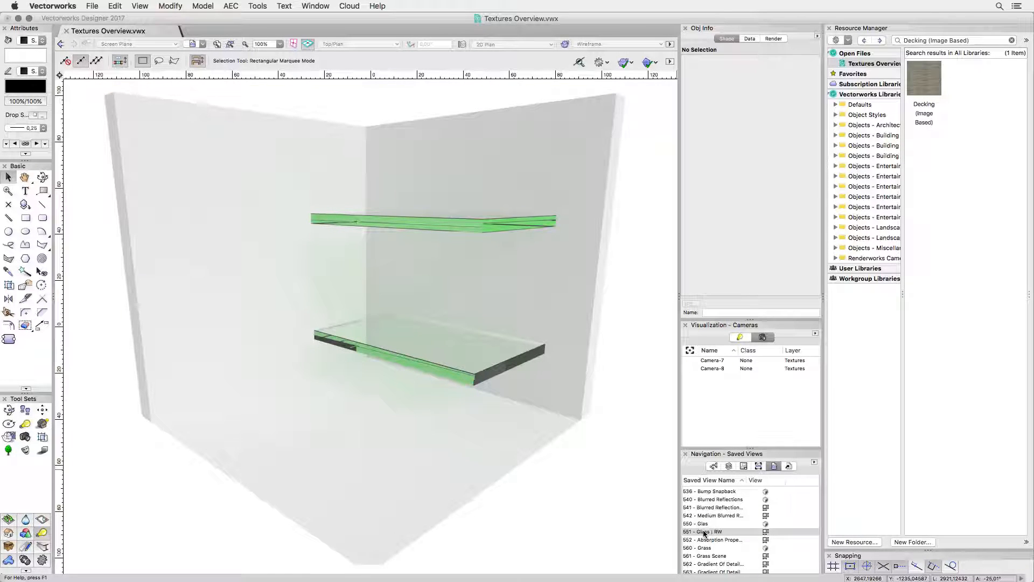
Activate the S60 Grass saved view of the grass-covered wall corner
{"action": "left_click", "coordinate": [711, 539]}
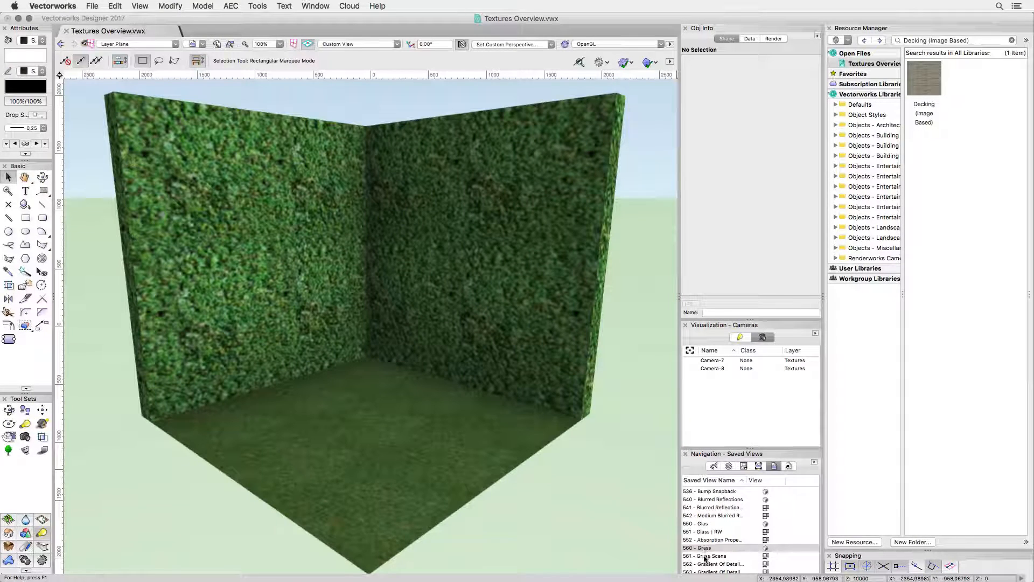
Activate the S61 Grass Scene view of the Renderworks Gallery exterior
{"action": "left_click", "coordinate": [705, 555]}
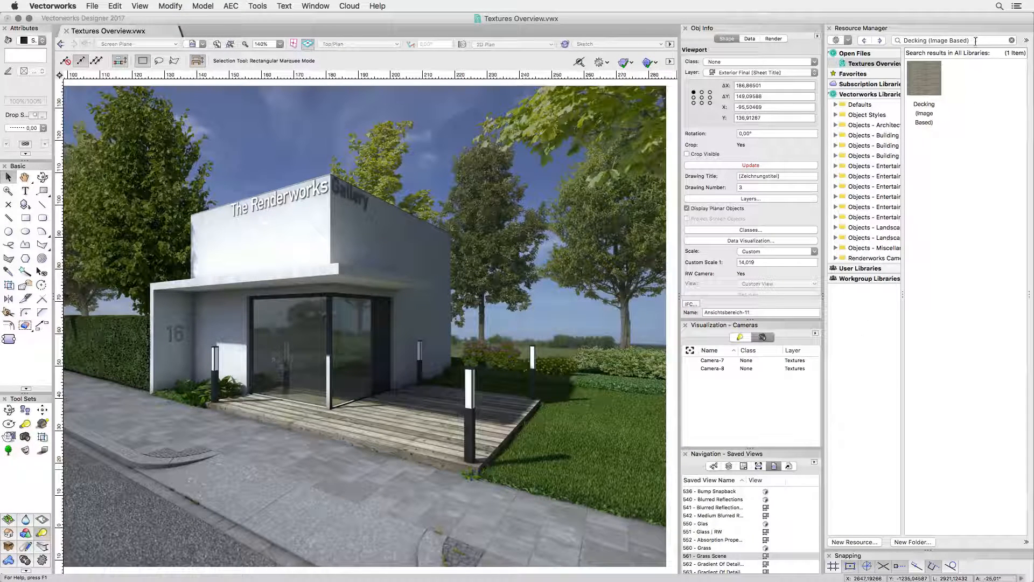
Search for VEG-Grass, edit its Grass color shader, and confirm both dialogs
{"action": "type", "text": "VEG-Grass"}
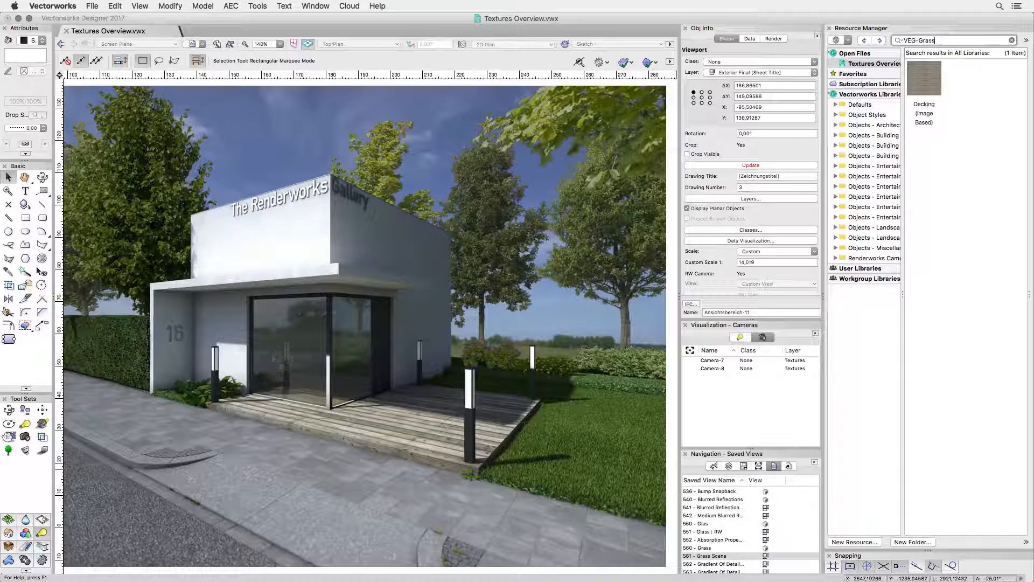
{"action": "right_click", "coordinate": [923, 77]}
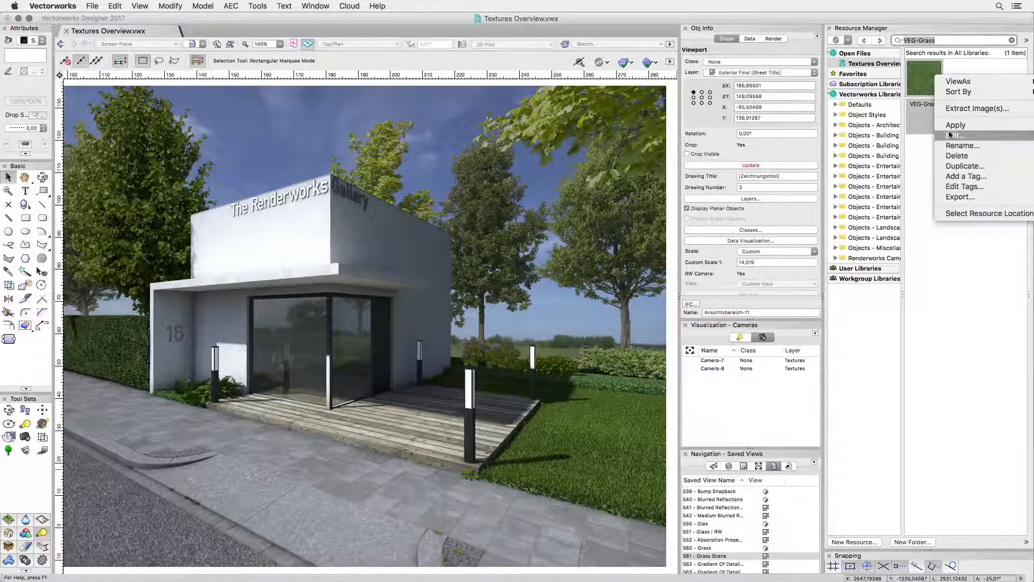
{"action": "left_click", "coordinate": [957, 135]}
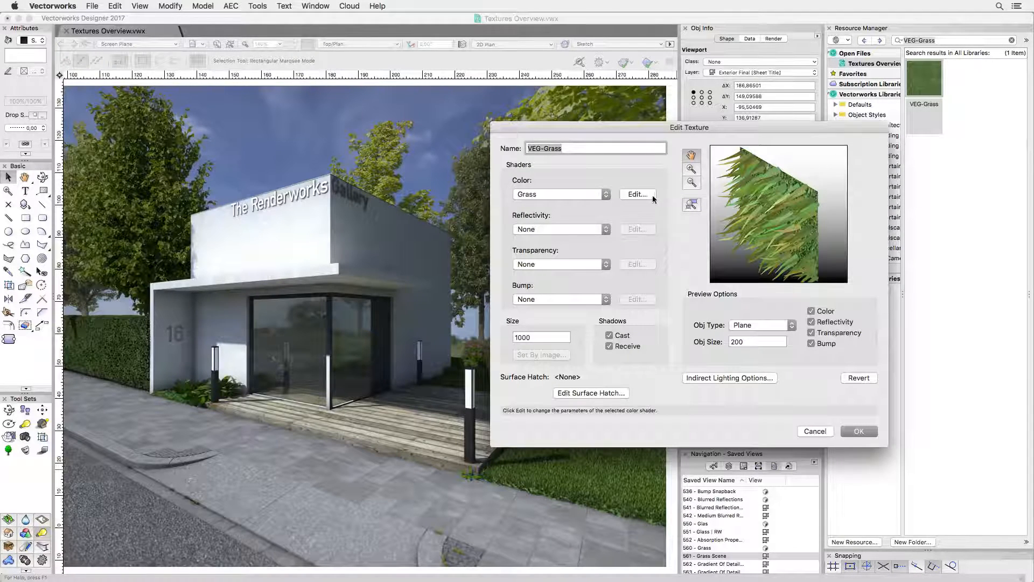
{"action": "left_click", "coordinate": [637, 194]}
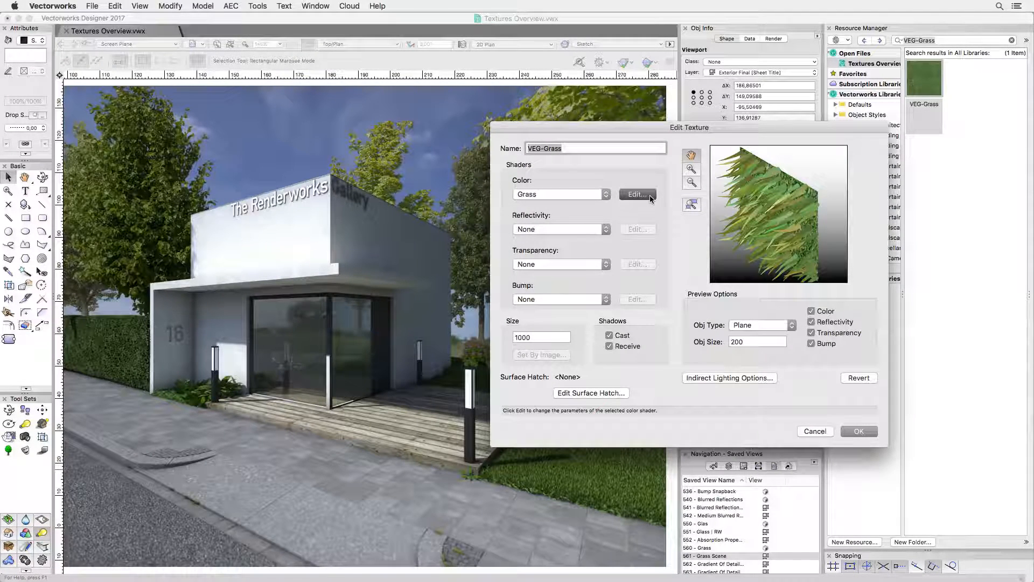
{"action": "left_click", "coordinate": [637, 194]}
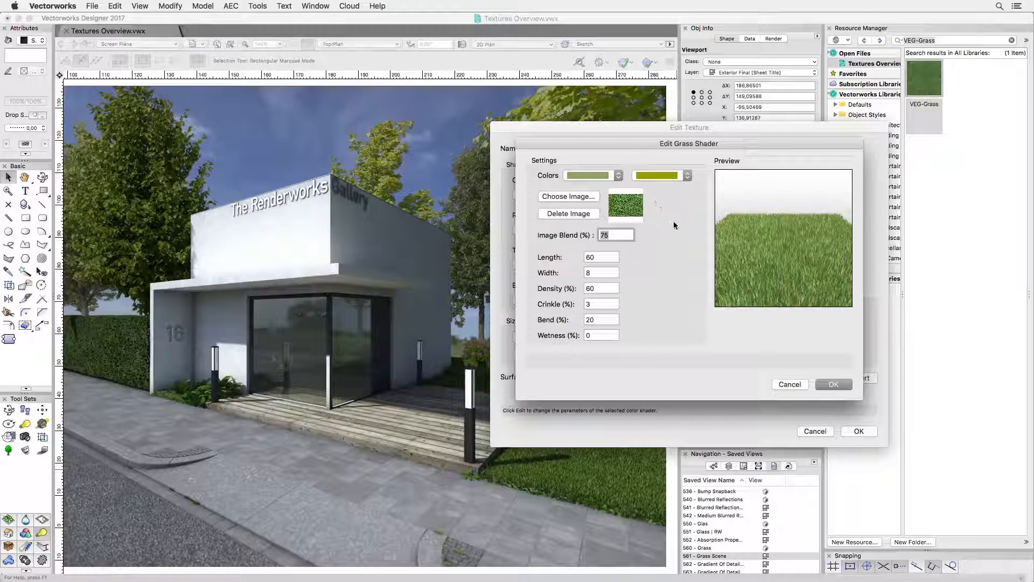
{"action": "left_click", "coordinate": [832, 384]}
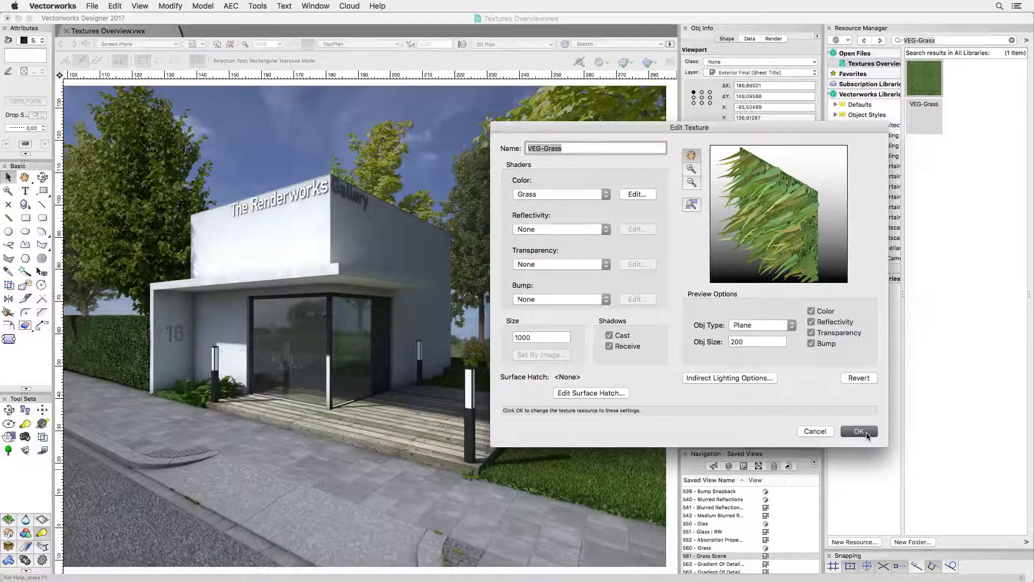
{"action": "left_click", "coordinate": [858, 431]}
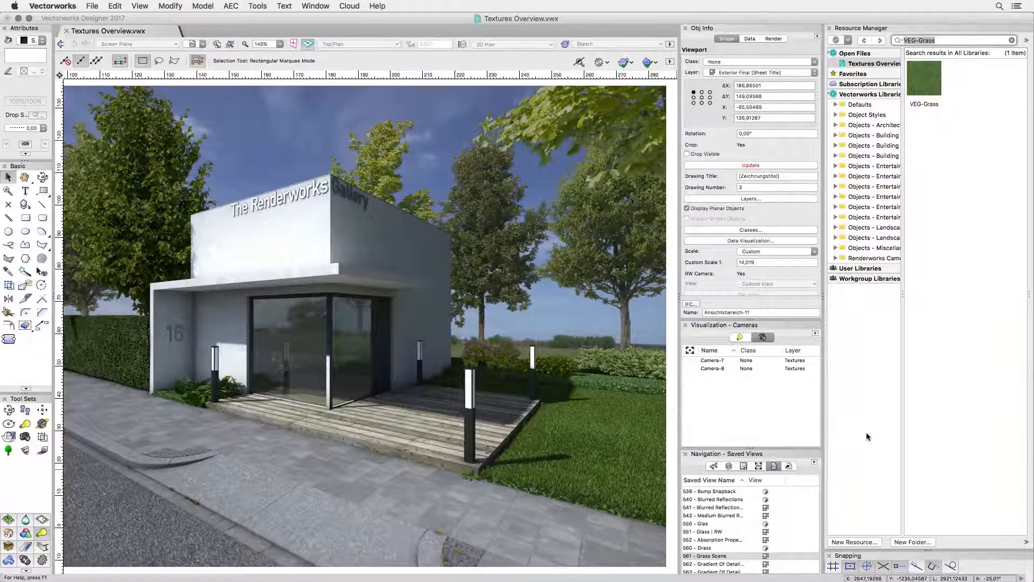